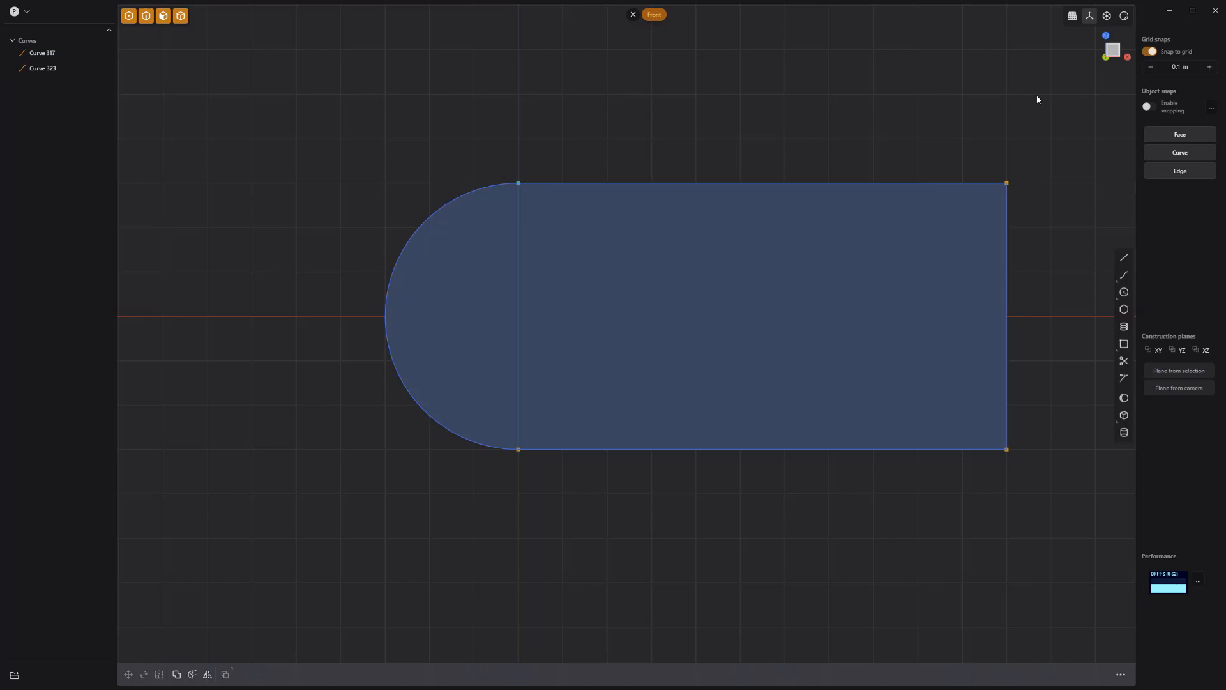
Step: Turn off grid snapping and delete the duplicate Curve 323, keeping Curve 317
click(1124, 360)
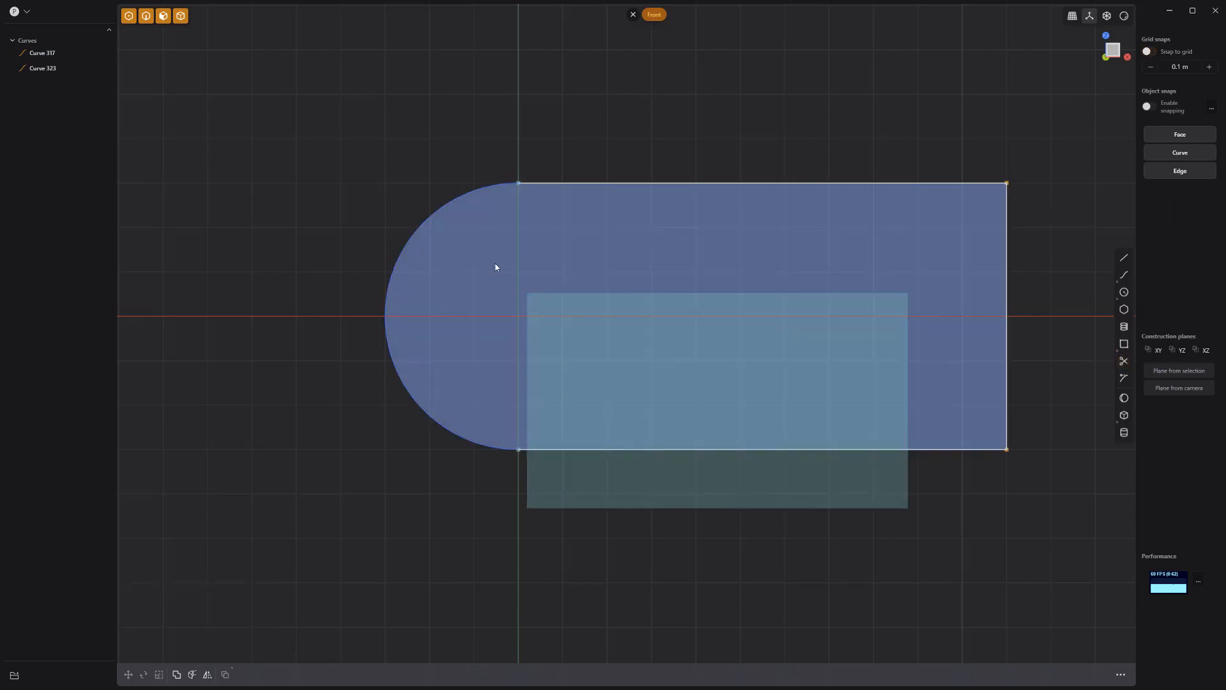
key(j)
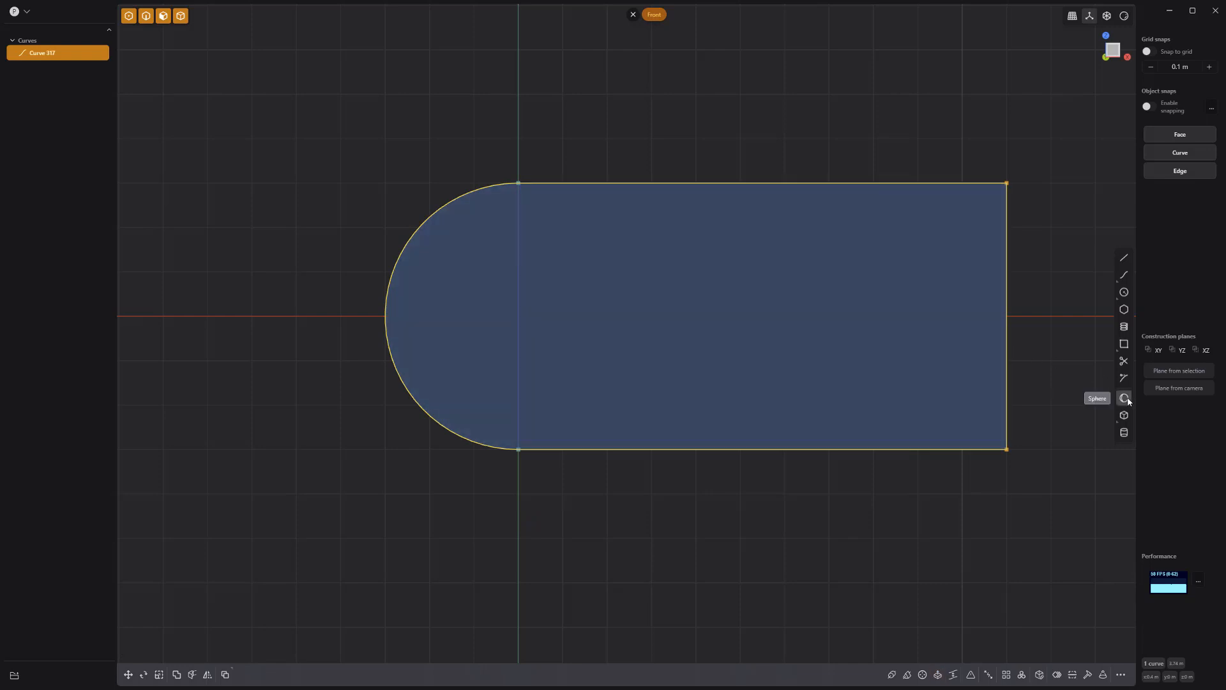
Step: Create a sphere centred at the origin sized to cover the curve's rounded end
click(1124, 397)
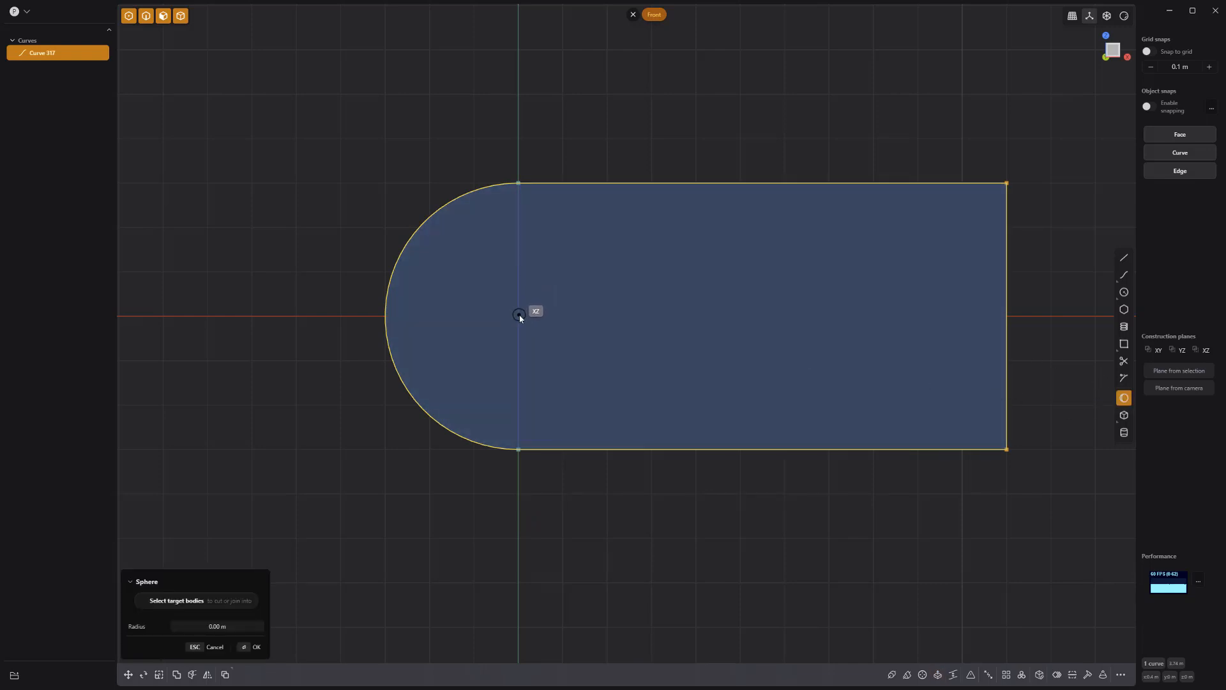
drag(519, 313, 617, 475)
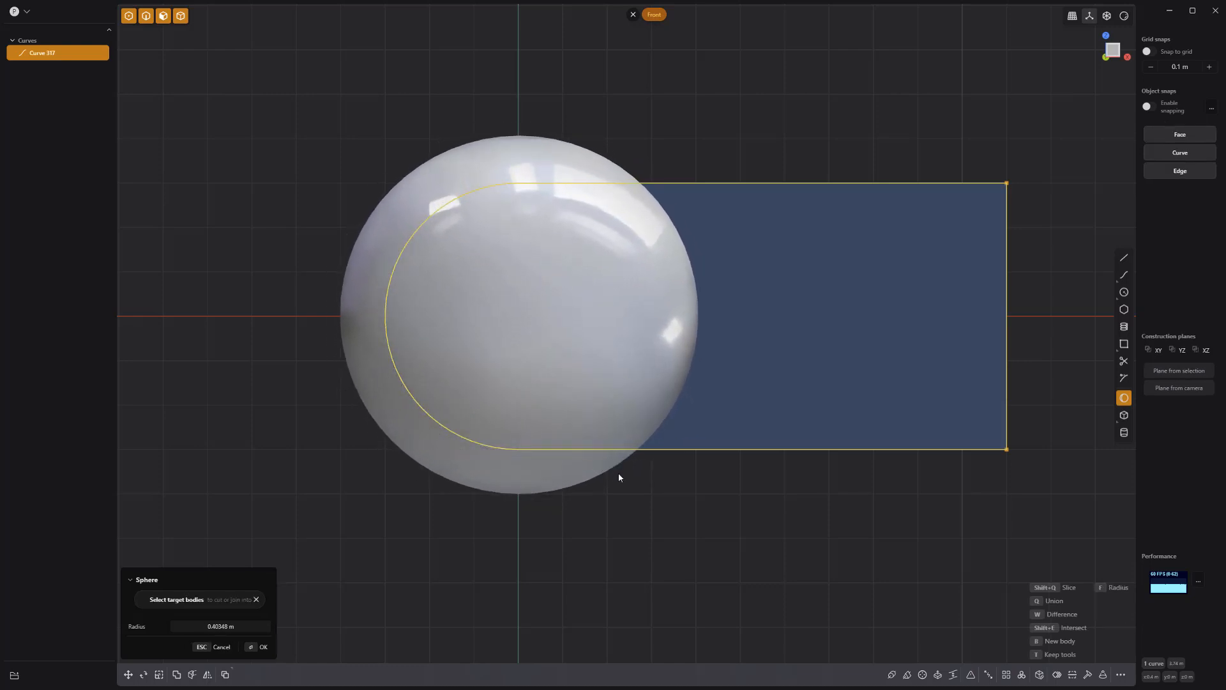
click(262, 647)
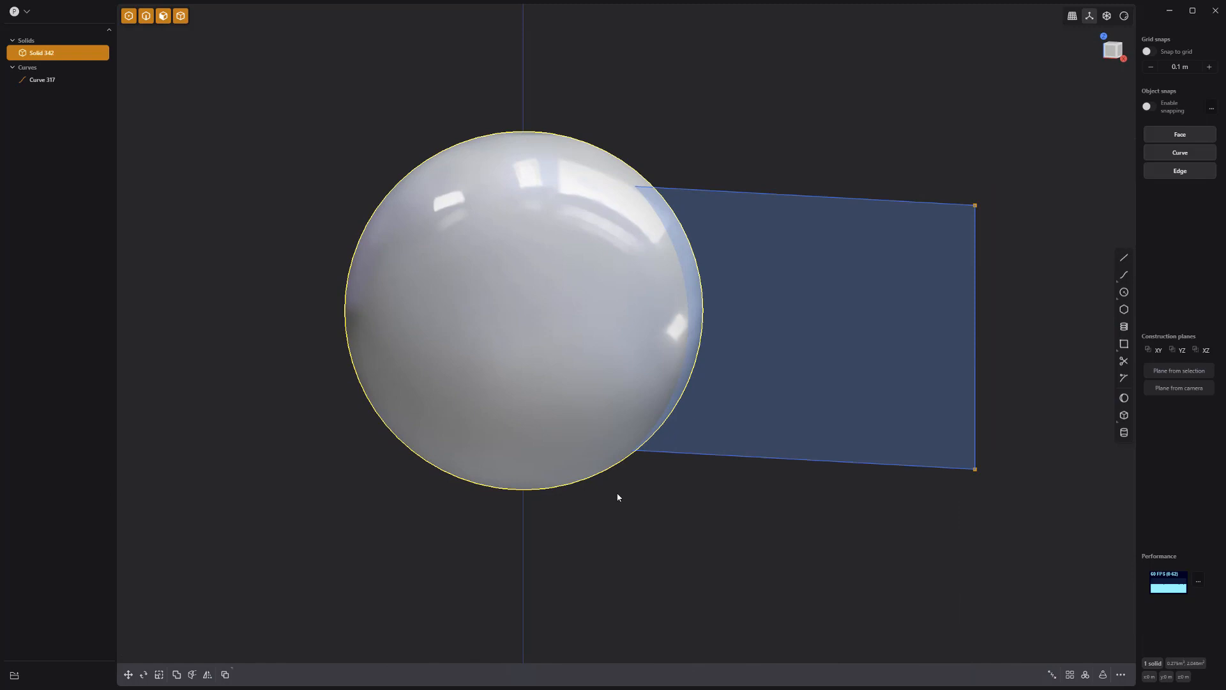
drag(618, 498, 596, 532)
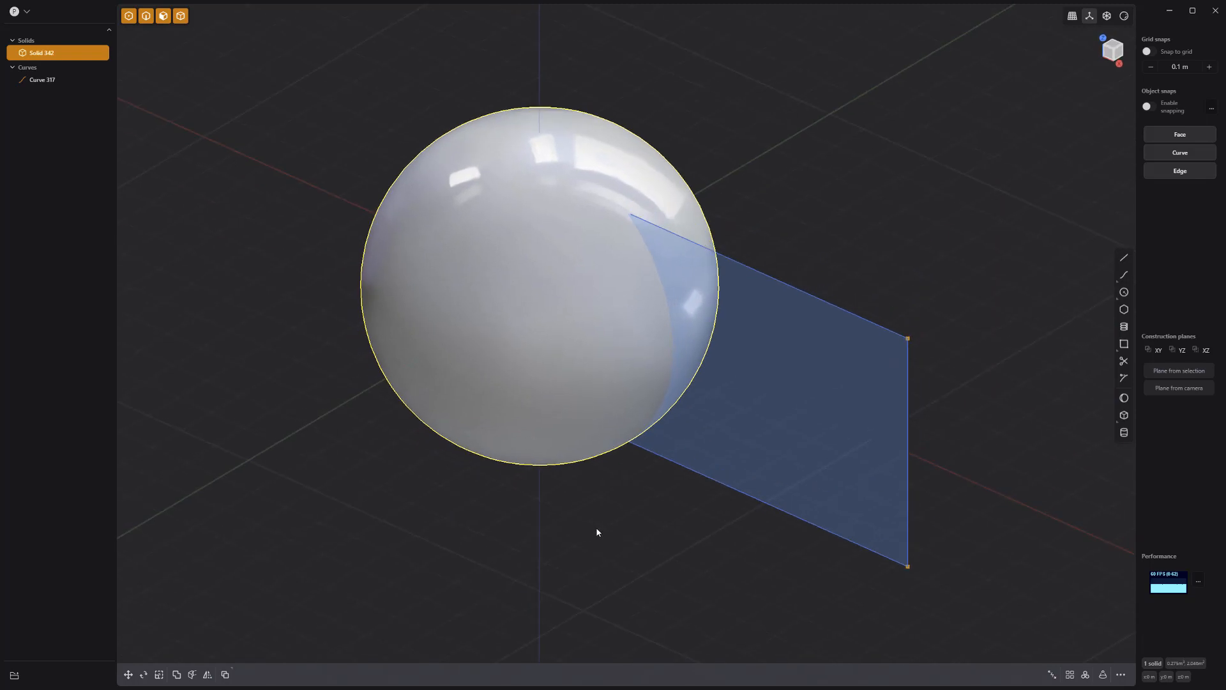
Step: Imprint the profile curve onto the sphere, then offset the seam edges into a parallel band
key(shift+i)
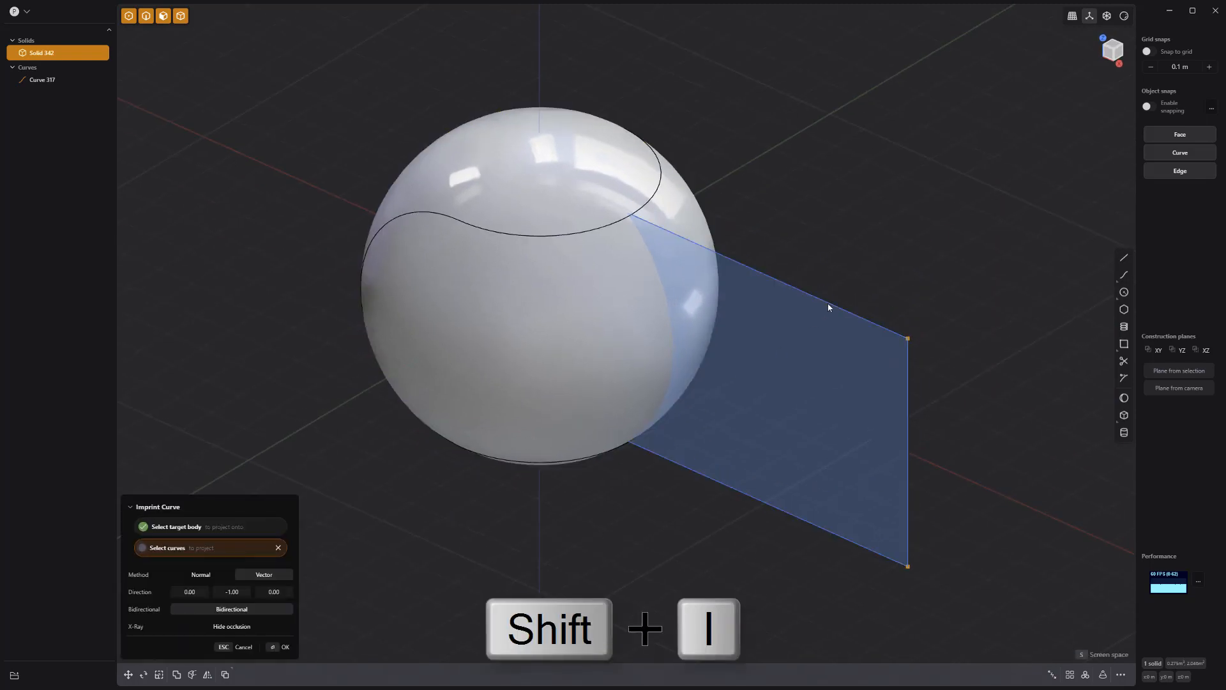
click(283, 647)
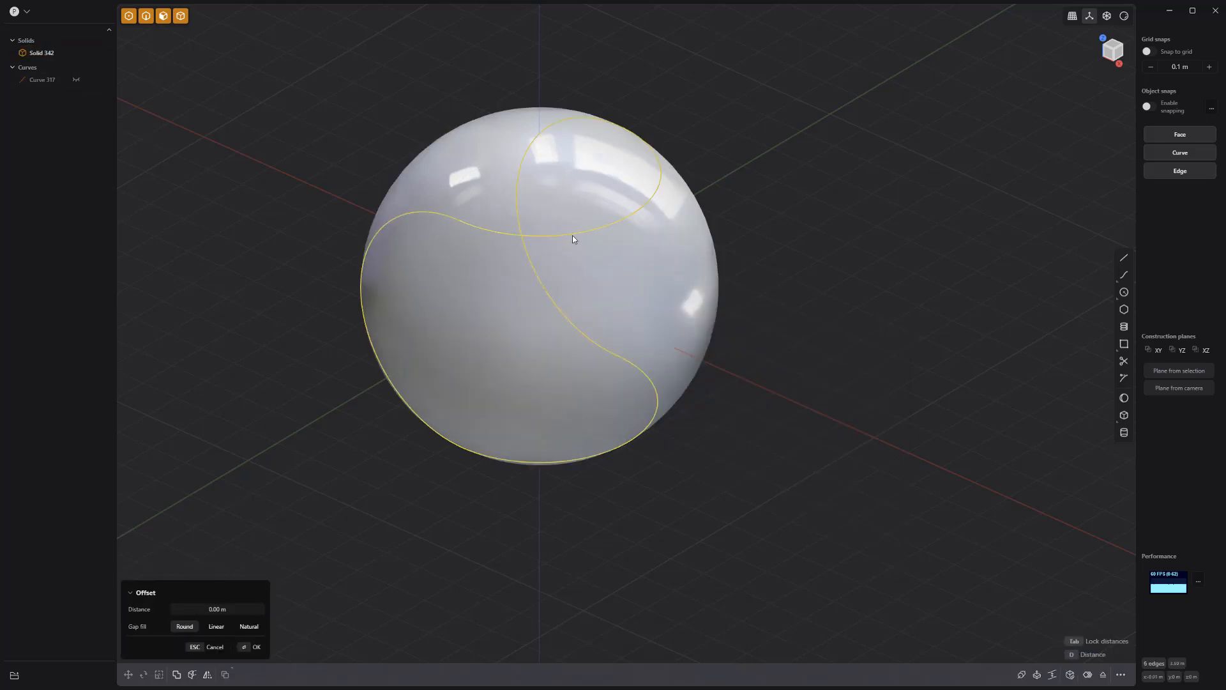
key(o)
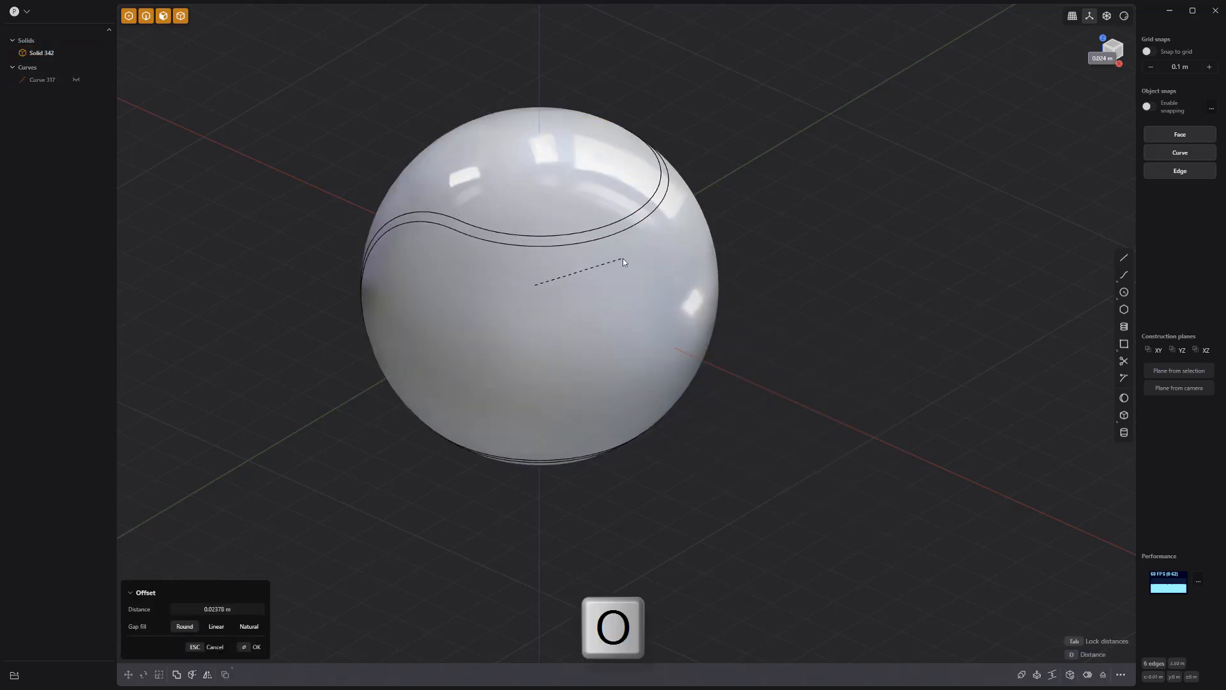
key(Tab)
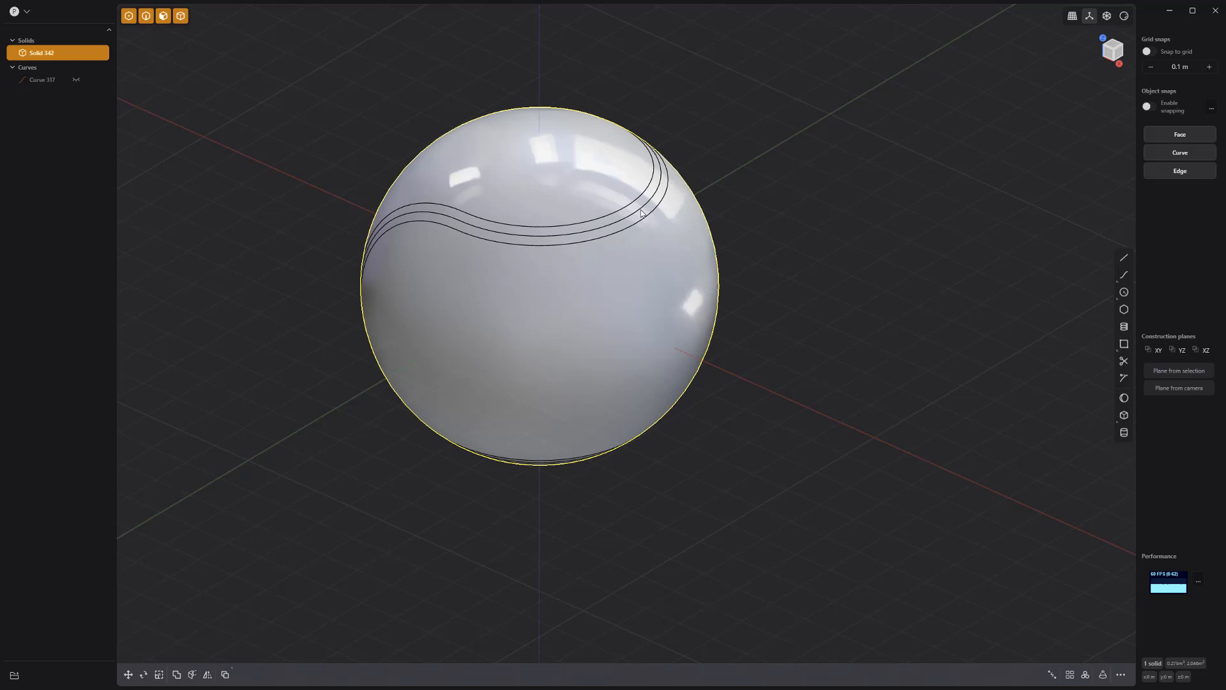
Step: Push the seam band in as a groove and fillet its edges to a thin radius
key(x)
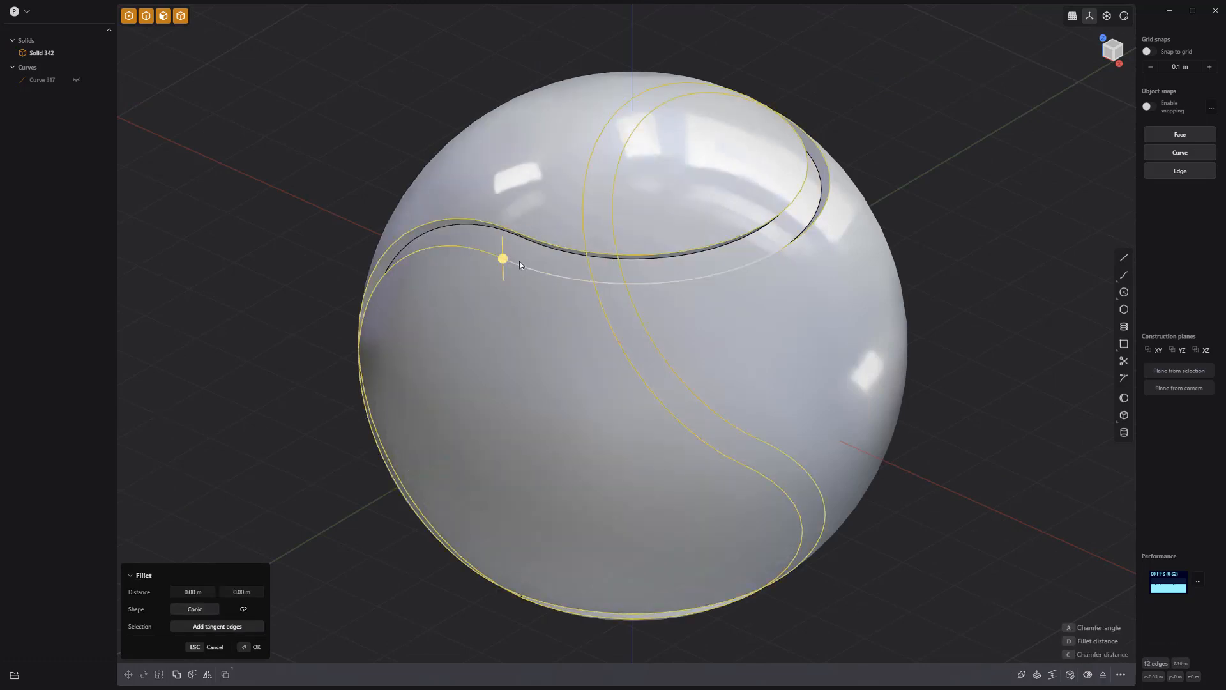
drag(502, 258, 502, 251)
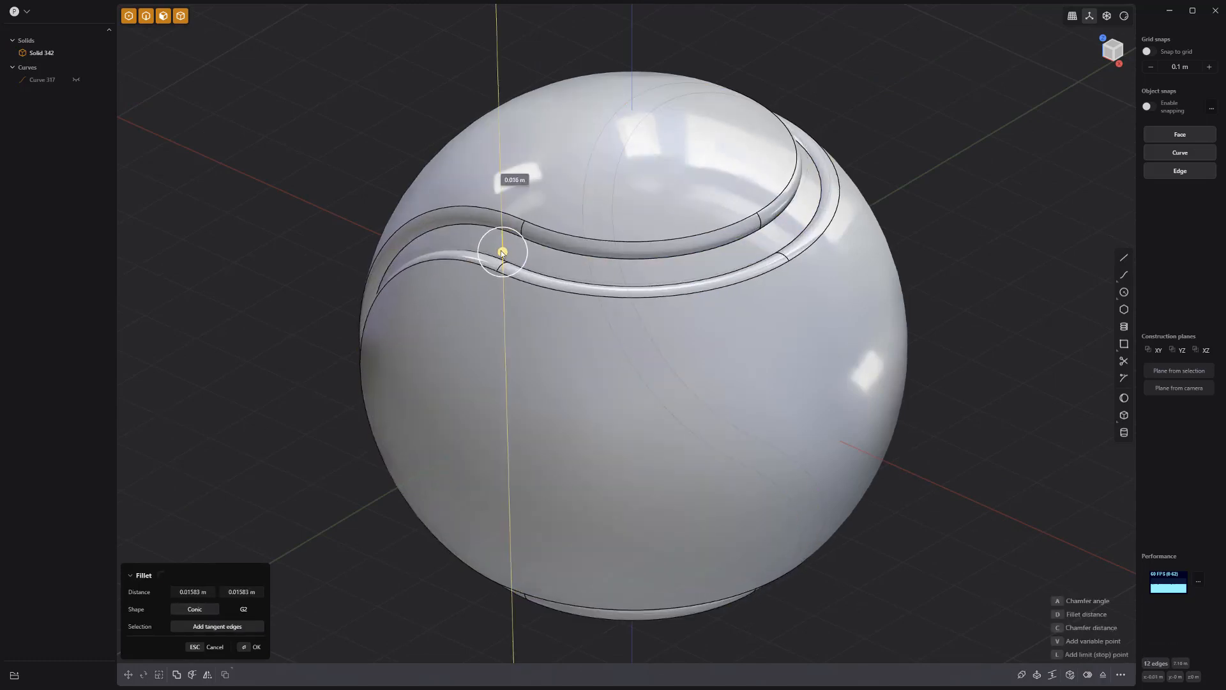
drag(501, 252, 501, 265)
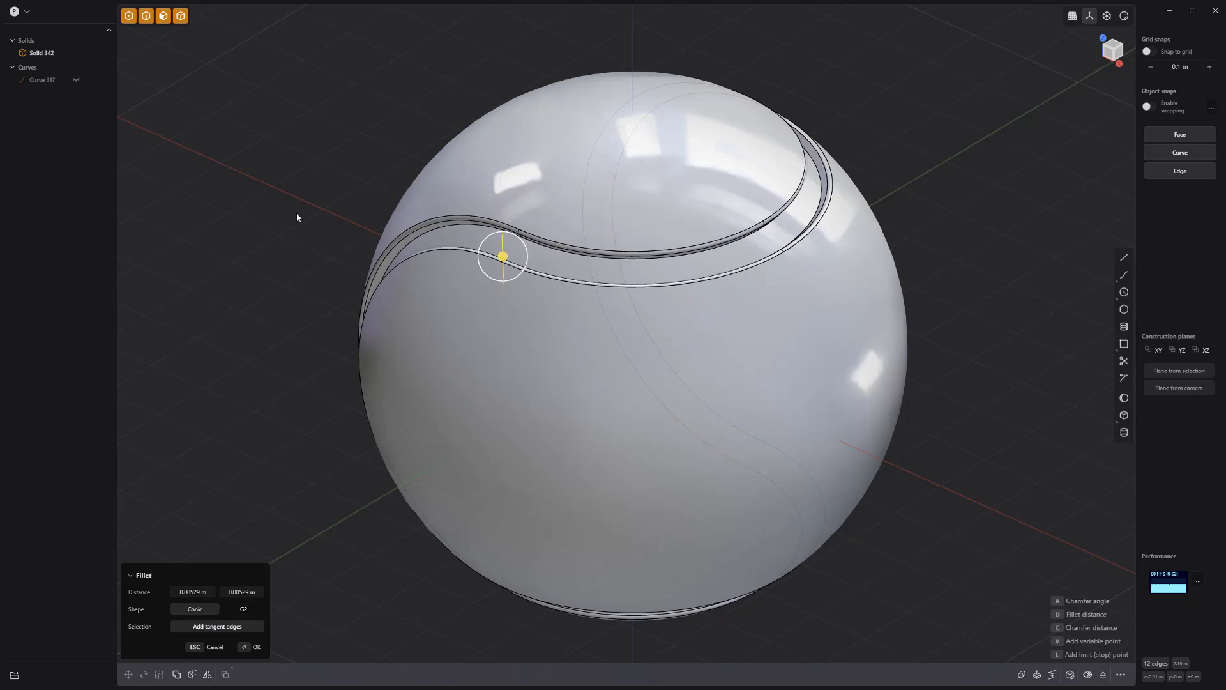